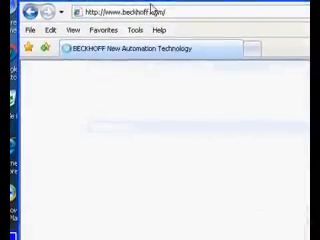
key("Return")
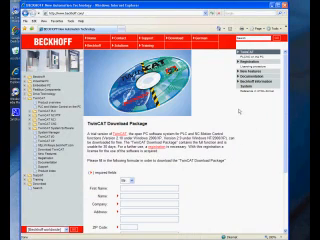
scroll("down", 3)
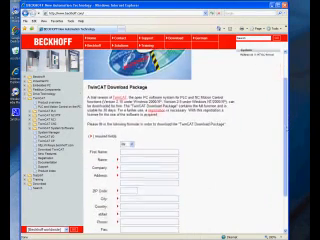
scroll("down", 3)
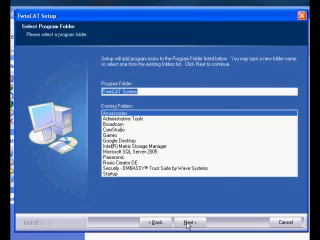
- Accept the suggested program folder and continue the TwinCAT Setup installation
left_click(194, 220)
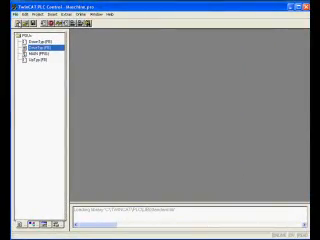
- Open the new MAIN ladder-diagram program for editing
left_click(12, 22)
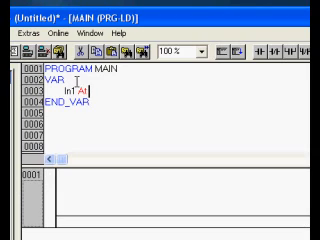
- Declare In1 AT %IX0.0 : BOOL and In2 AT %IX0.1 : BOOL in the VAR section
type("%X0")
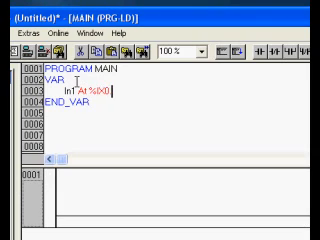
type(": BO")
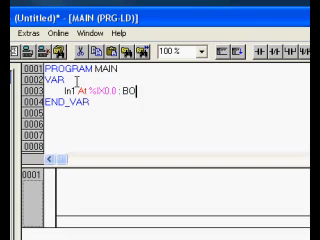
type("OOL;")
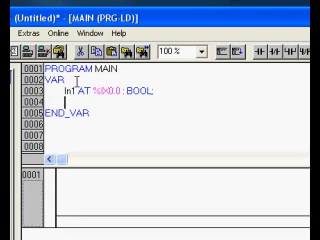
type("In2 AT")
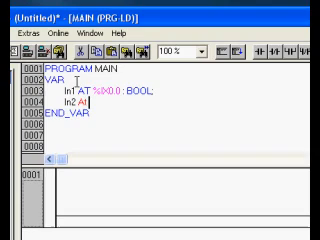
type("%IX0.1")
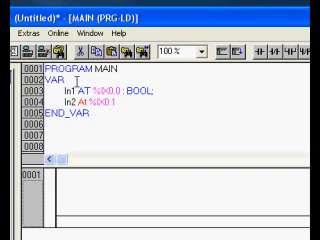
type("BOOL;")
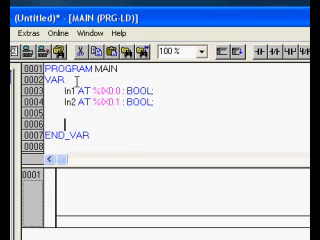
- Declare Out1 AT %QX0.0 : BOOL and begin the Out2 AT % declaration
type("Out1 At %")
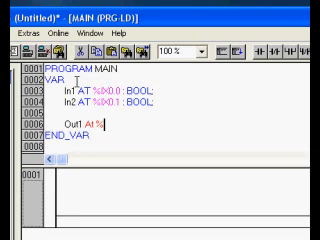
type("QX0.0 : BOOL;")
type("Out2")
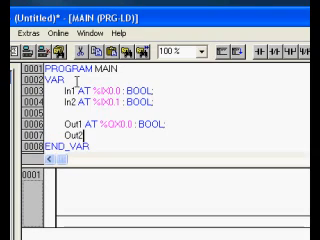
type("AT %")
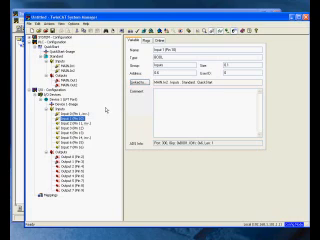
- Return to the ladder program in TwinCAT PLC Control after adding the parallel port device
left_click(10, 24)
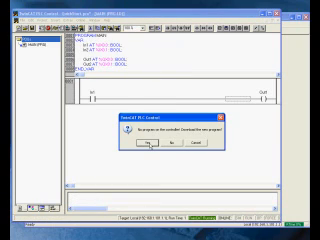
- Confirm activating the new configuration and inspect another linked variable's details in the tree
left_click(140, 164)
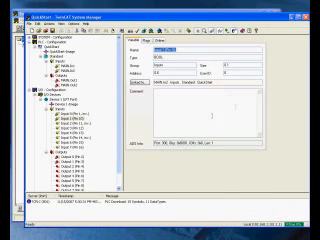
left_click(56, 164)
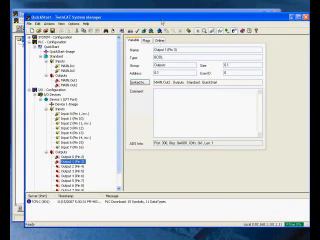